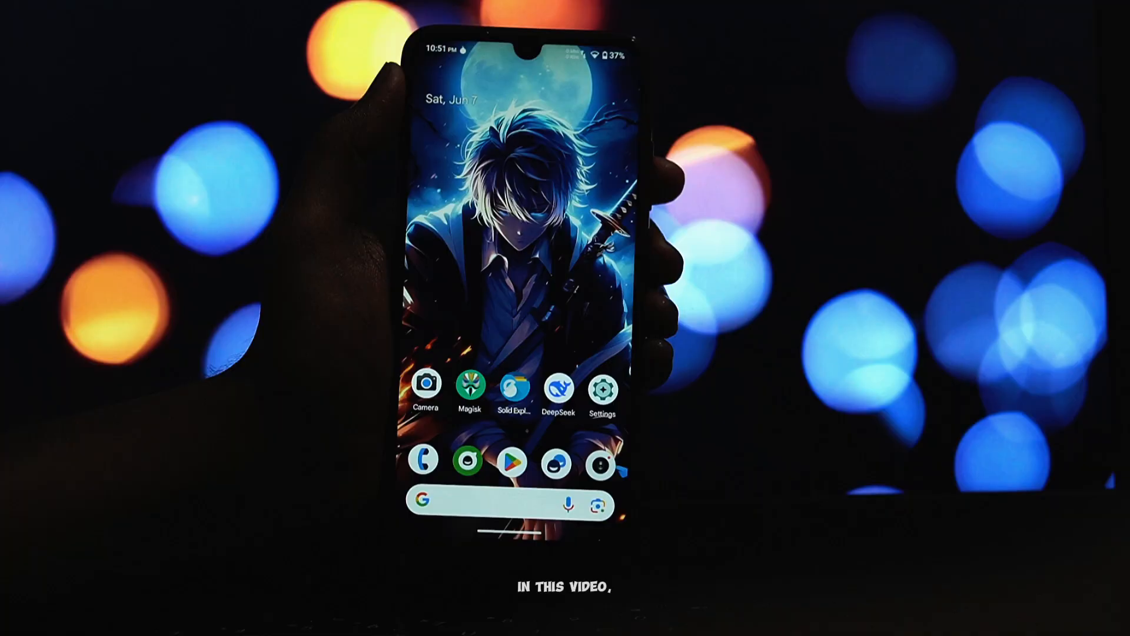
Install the BlackberryLove (Magisk).zip font module from storage and confirm with OK.
click(474, 388)
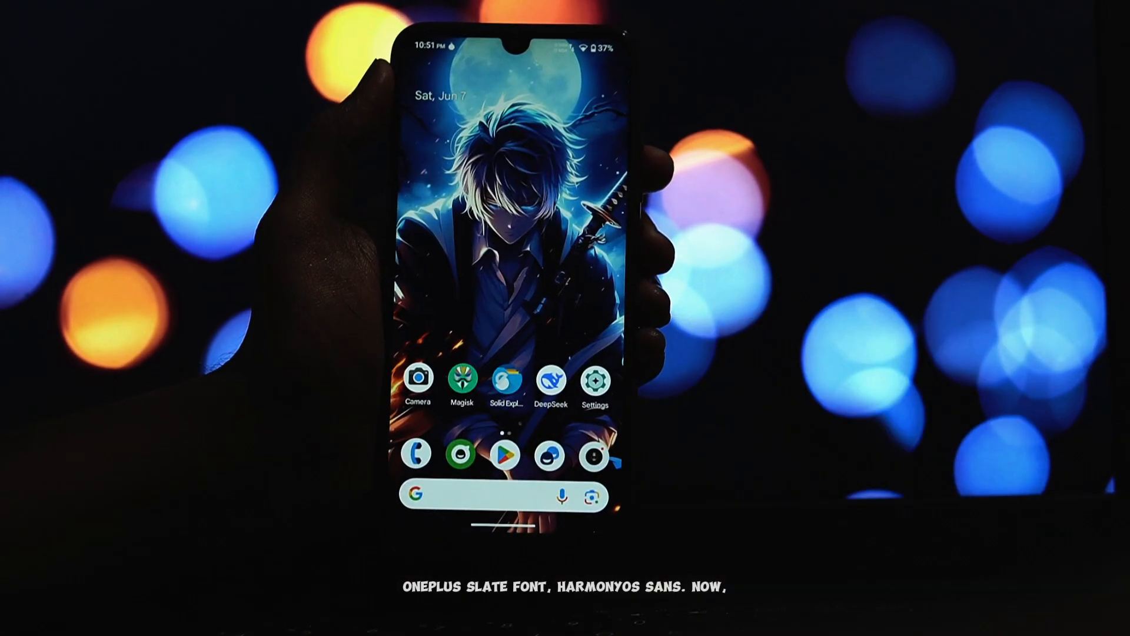
click(506, 379)
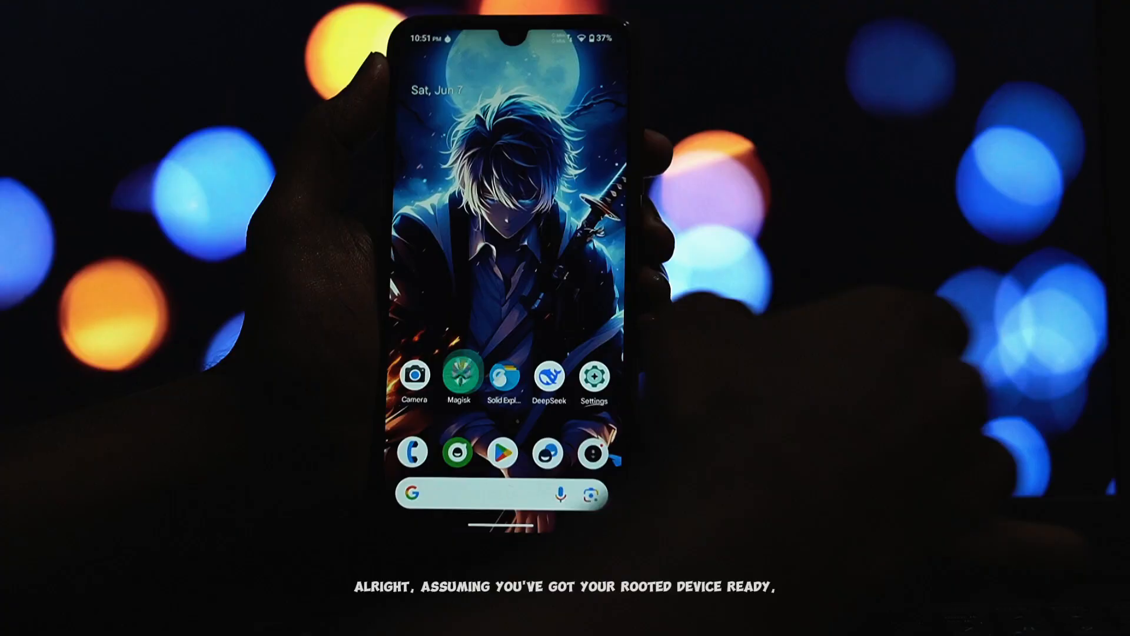
click(460, 375)
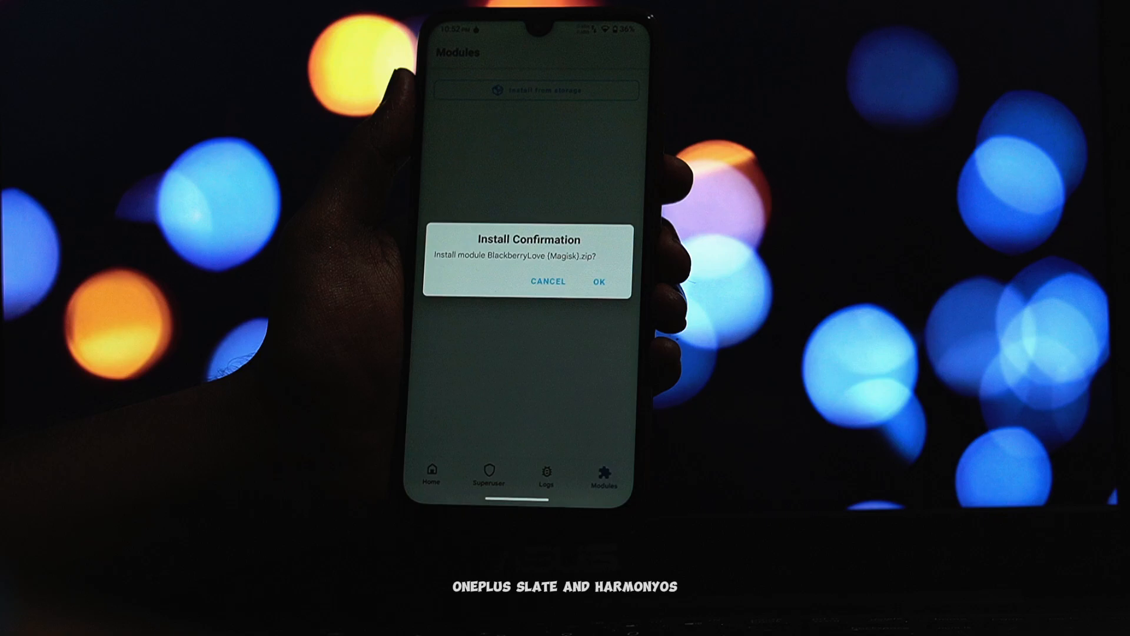
click(599, 282)
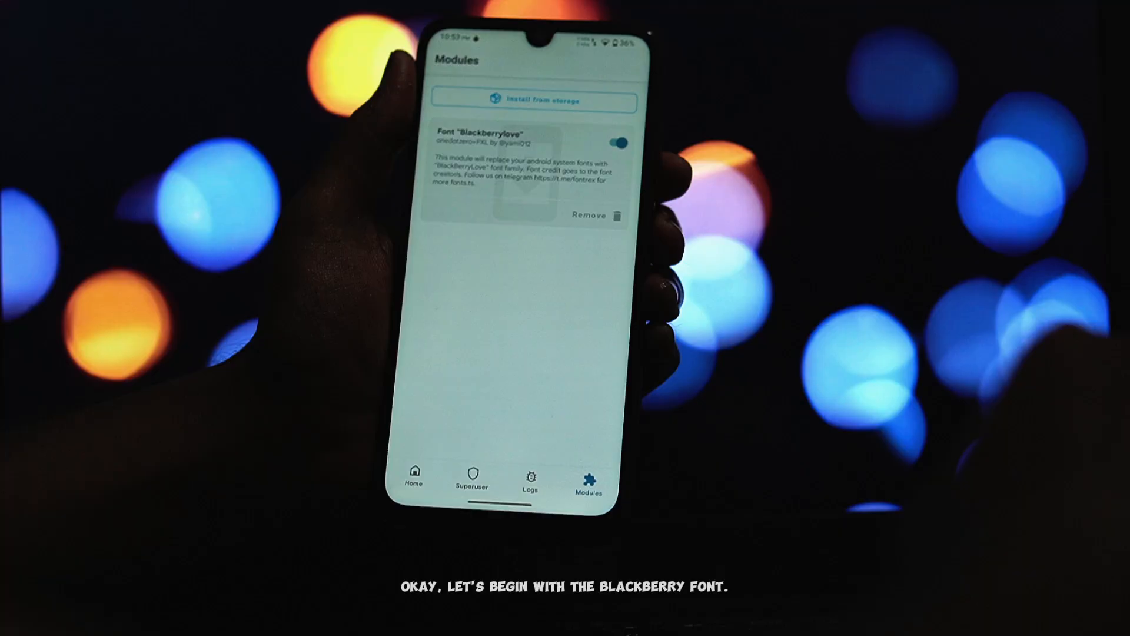
click(414, 478)
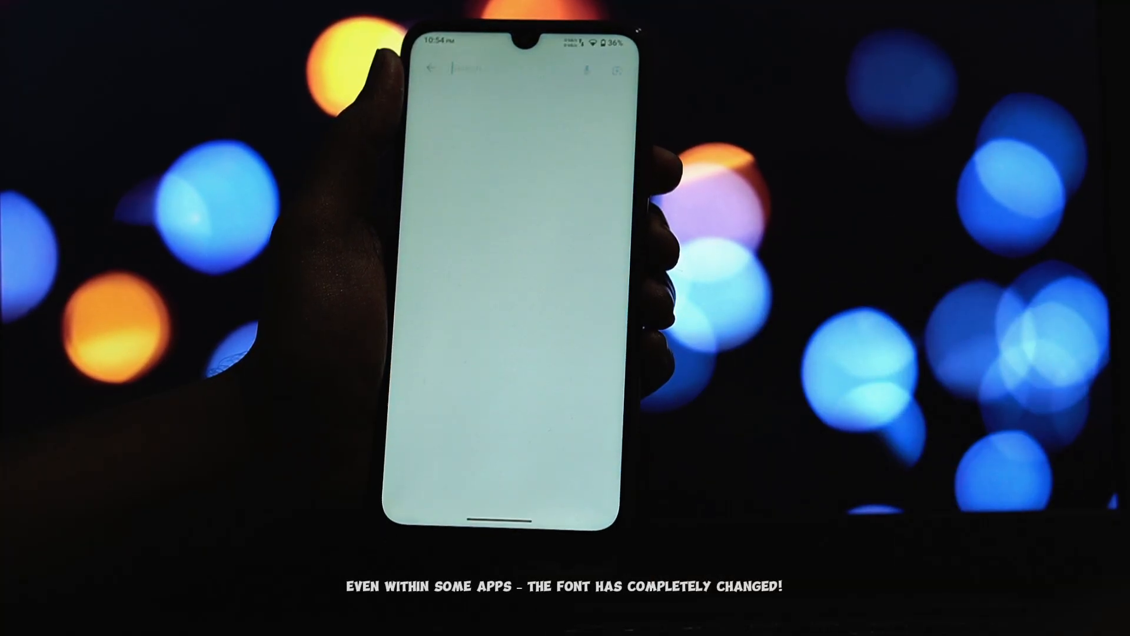
Bring up the Google search page showing trending searches rendered in the BlackberryLove font.
click(505, 66)
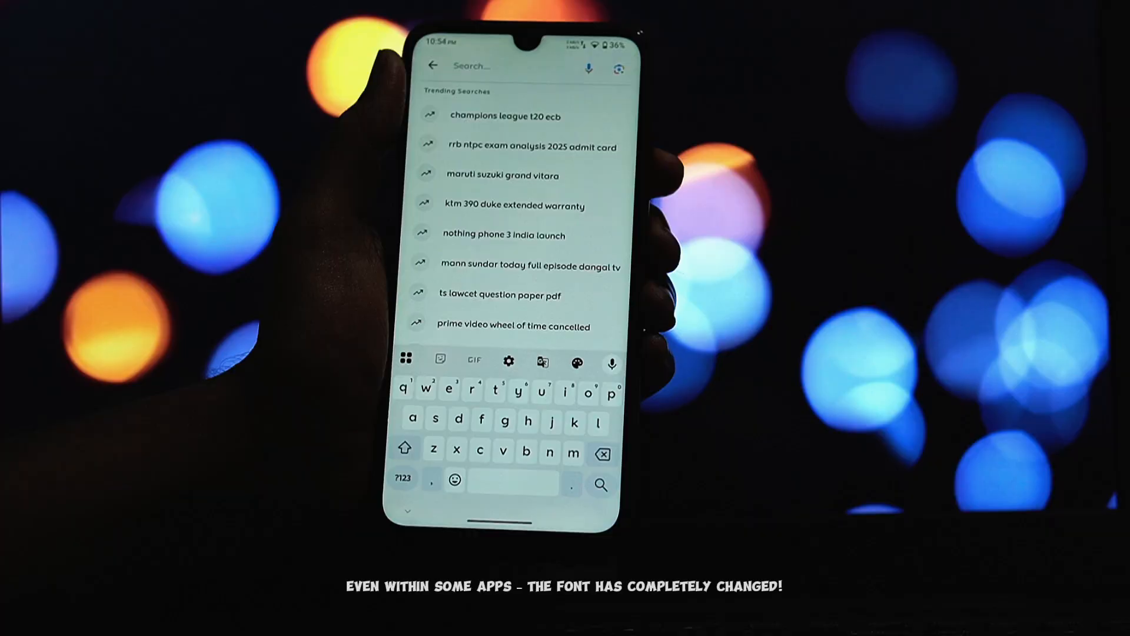